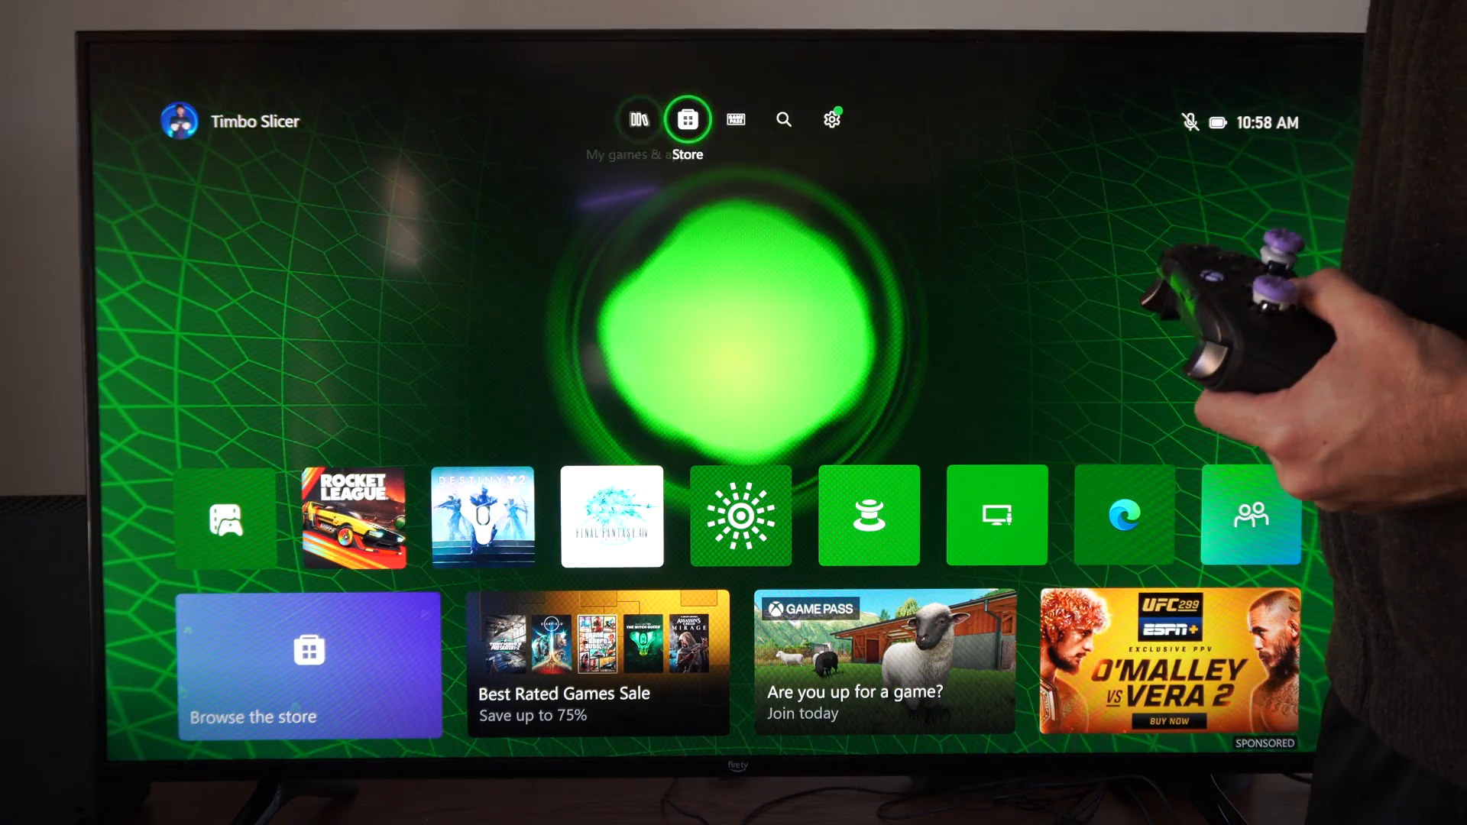
- Enter the console Settings from the Home screen's gear icon, landing on the General page
{"action": "left_click", "coordinate": [830, 119]}
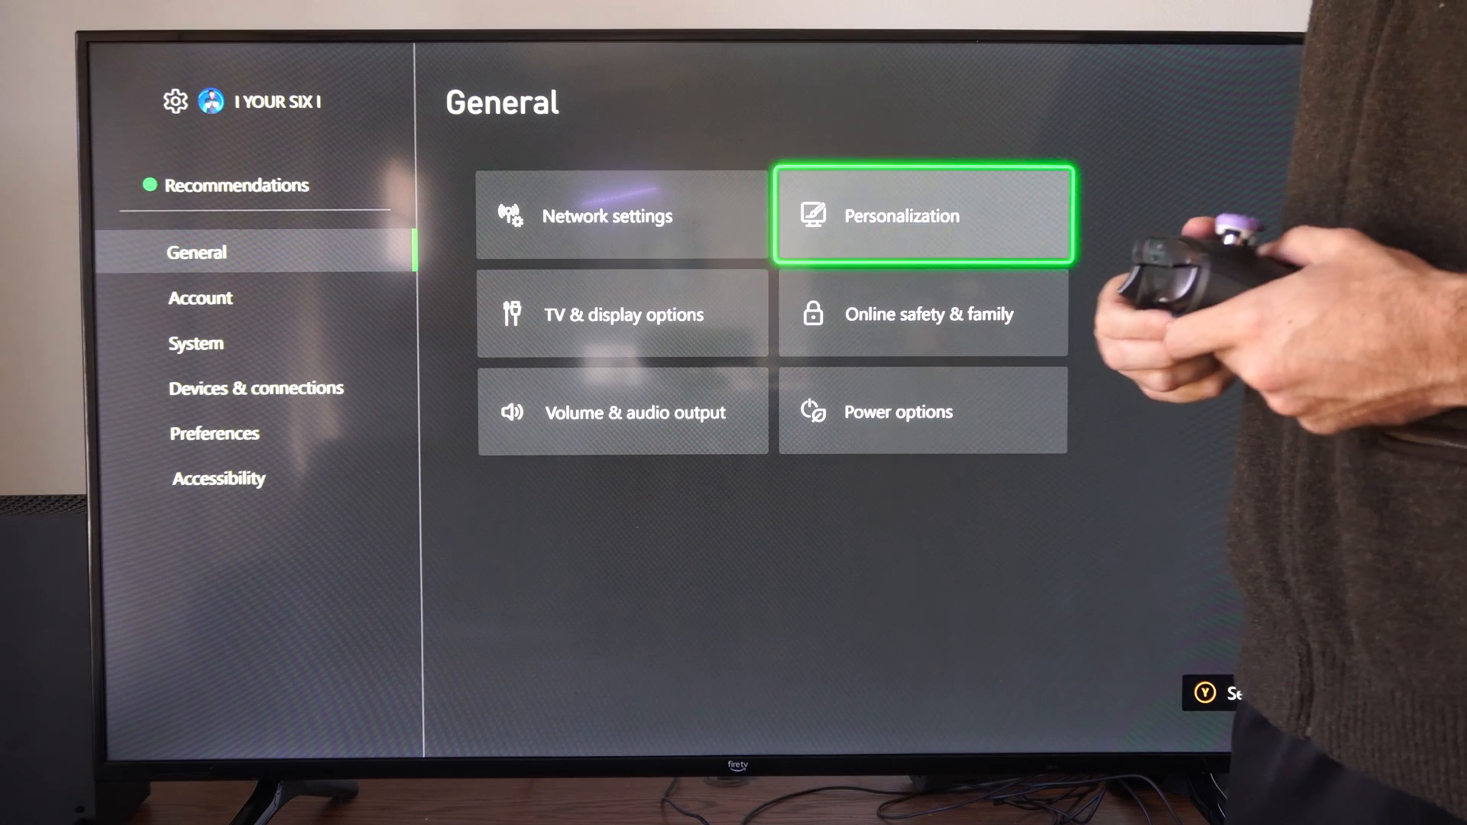
- Go into Online safety & family to reach the account's game content privacy page
{"action": "key", "text": "Down"}
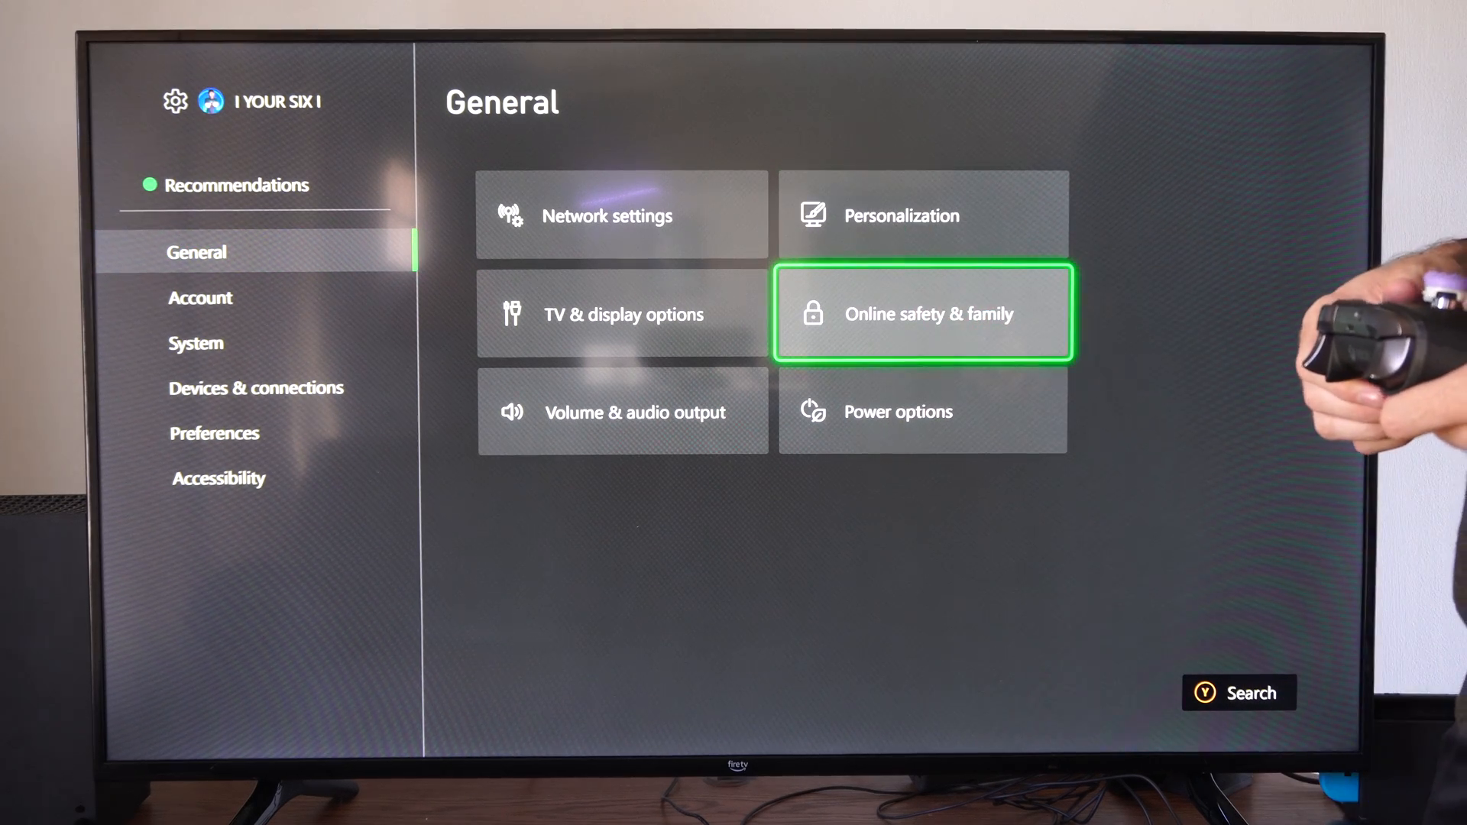
{"action": "left_click", "coordinate": [922, 314]}
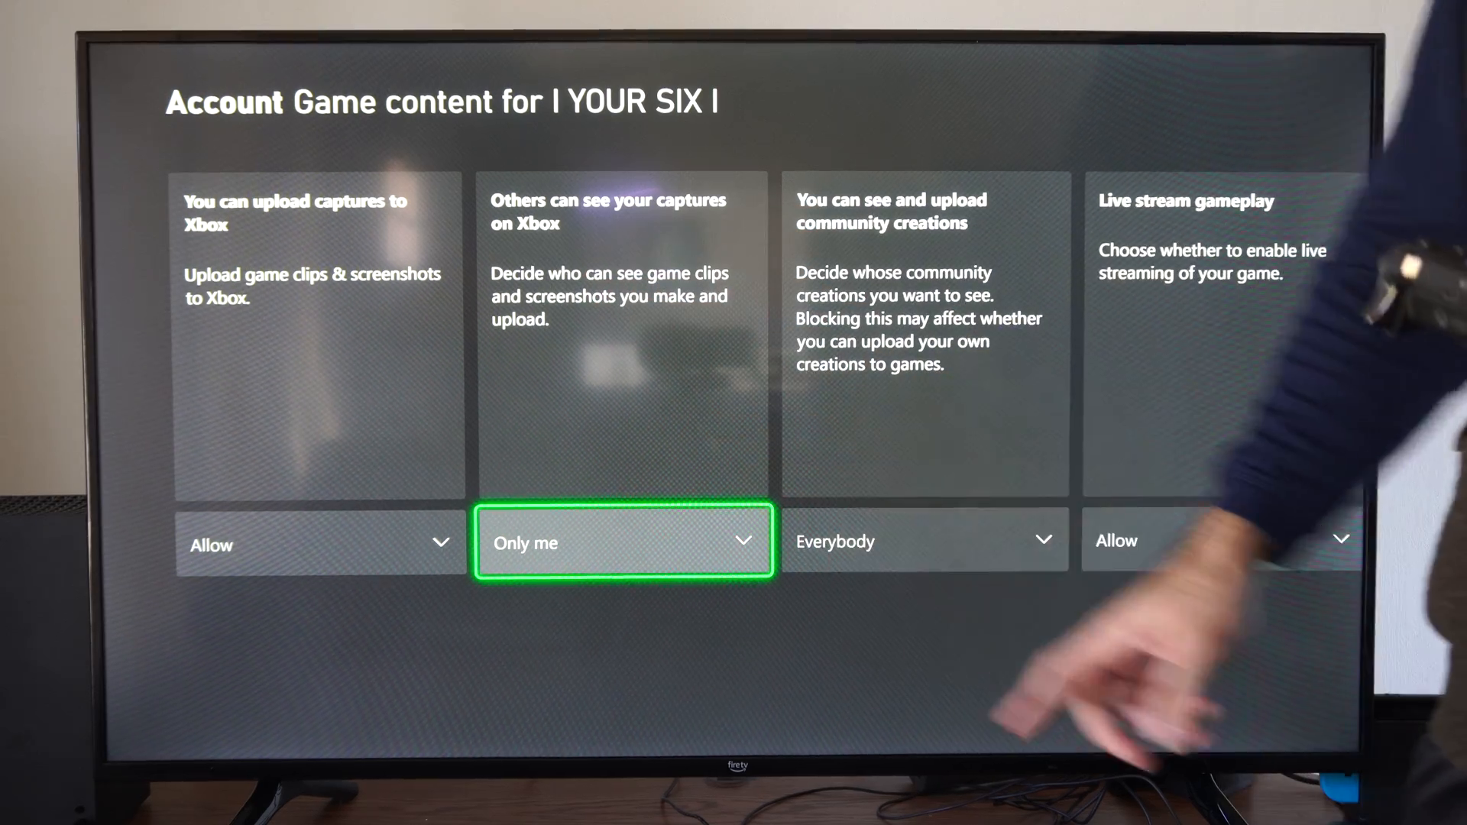
{"action": "left_click", "coordinate": [624, 543]}
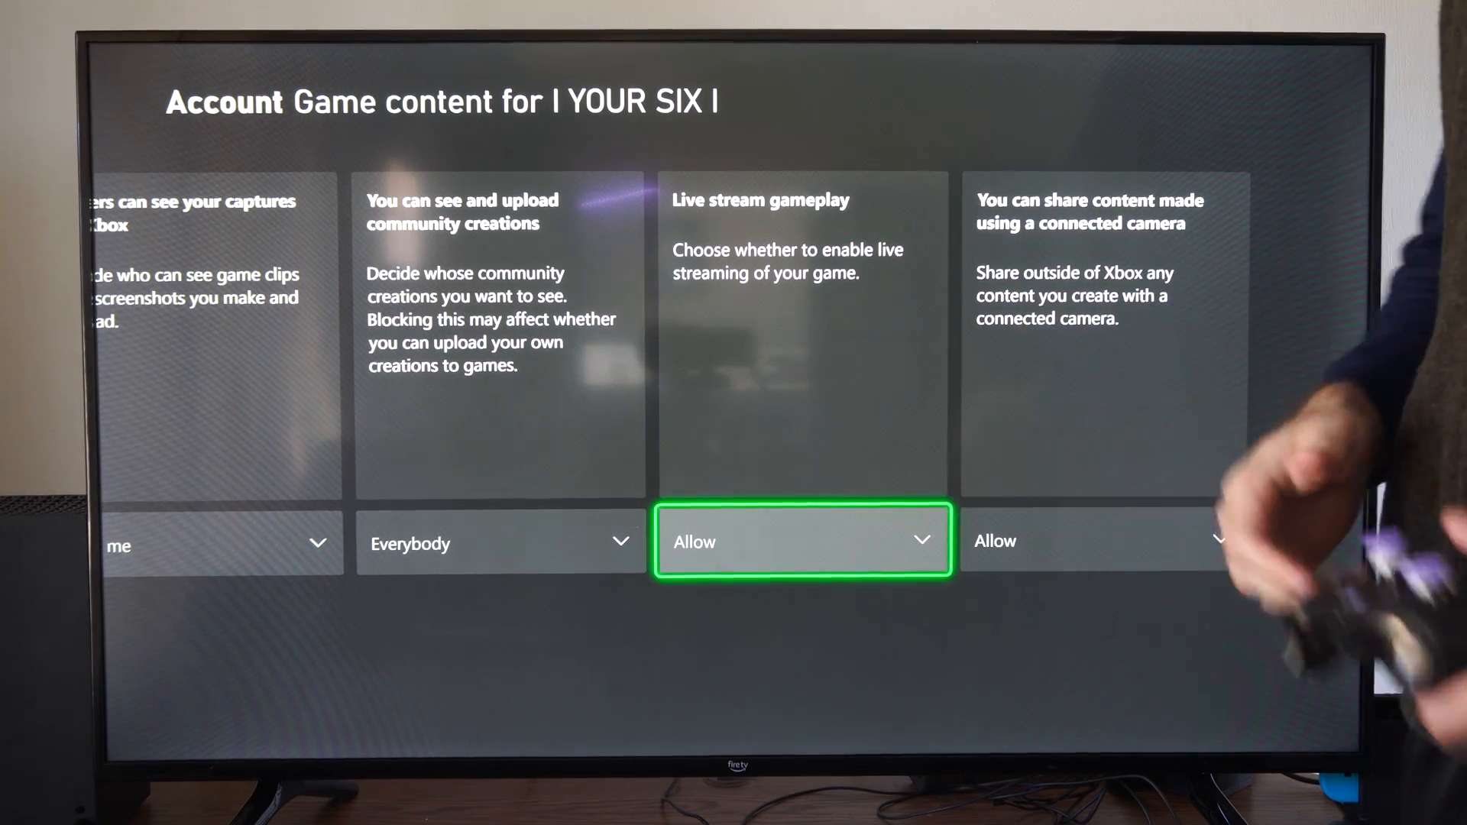
- Review the Live stream gameplay choices and keep it set to Allow
{"action": "left_click", "coordinate": [801, 541]}
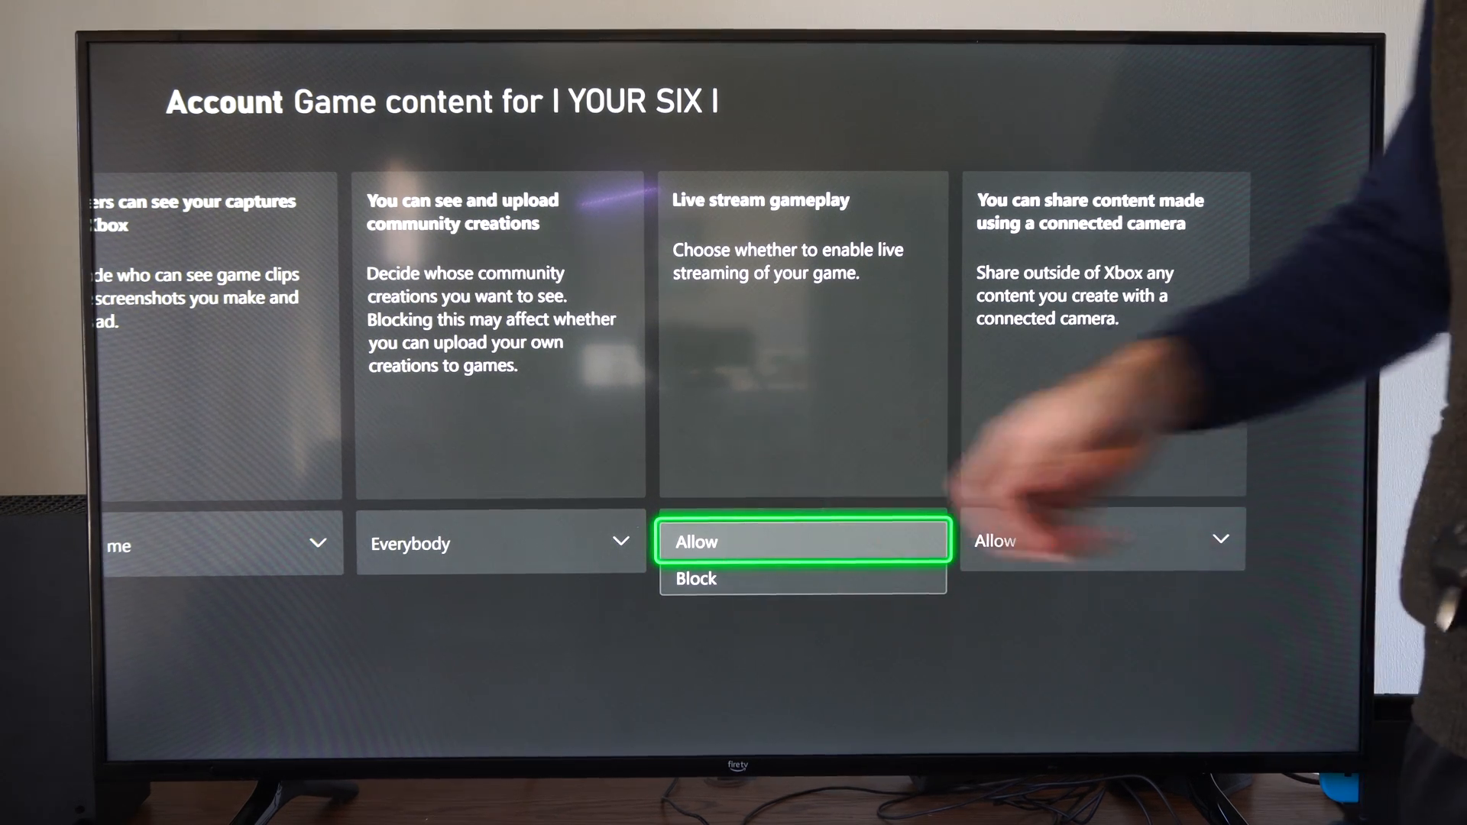
{"action": "left_click", "coordinate": [802, 541]}
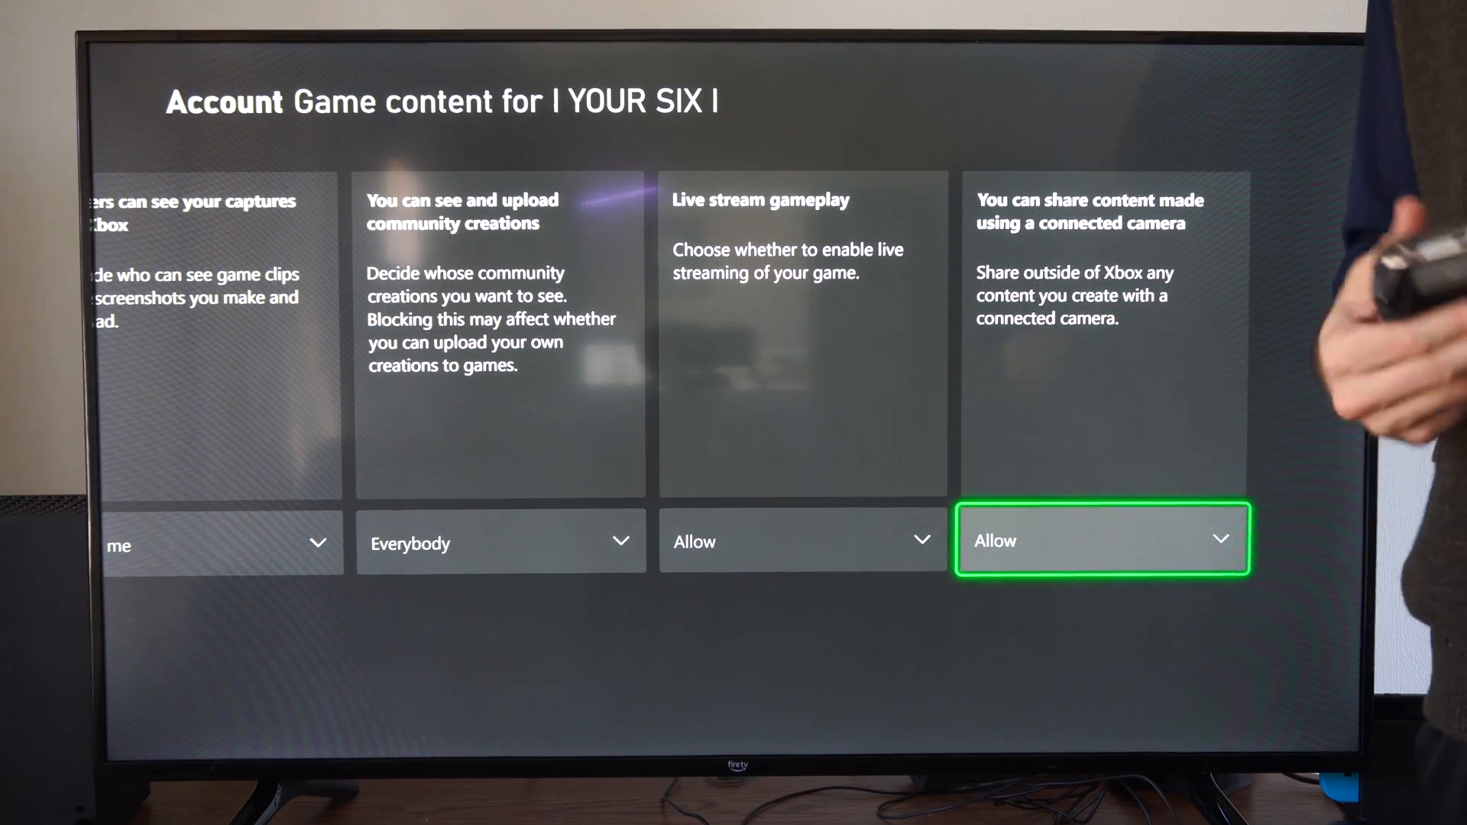
- Set connected-camera content sharing to Allow and back out to the Account page
{"action": "left_click", "coordinate": [1102, 540]}
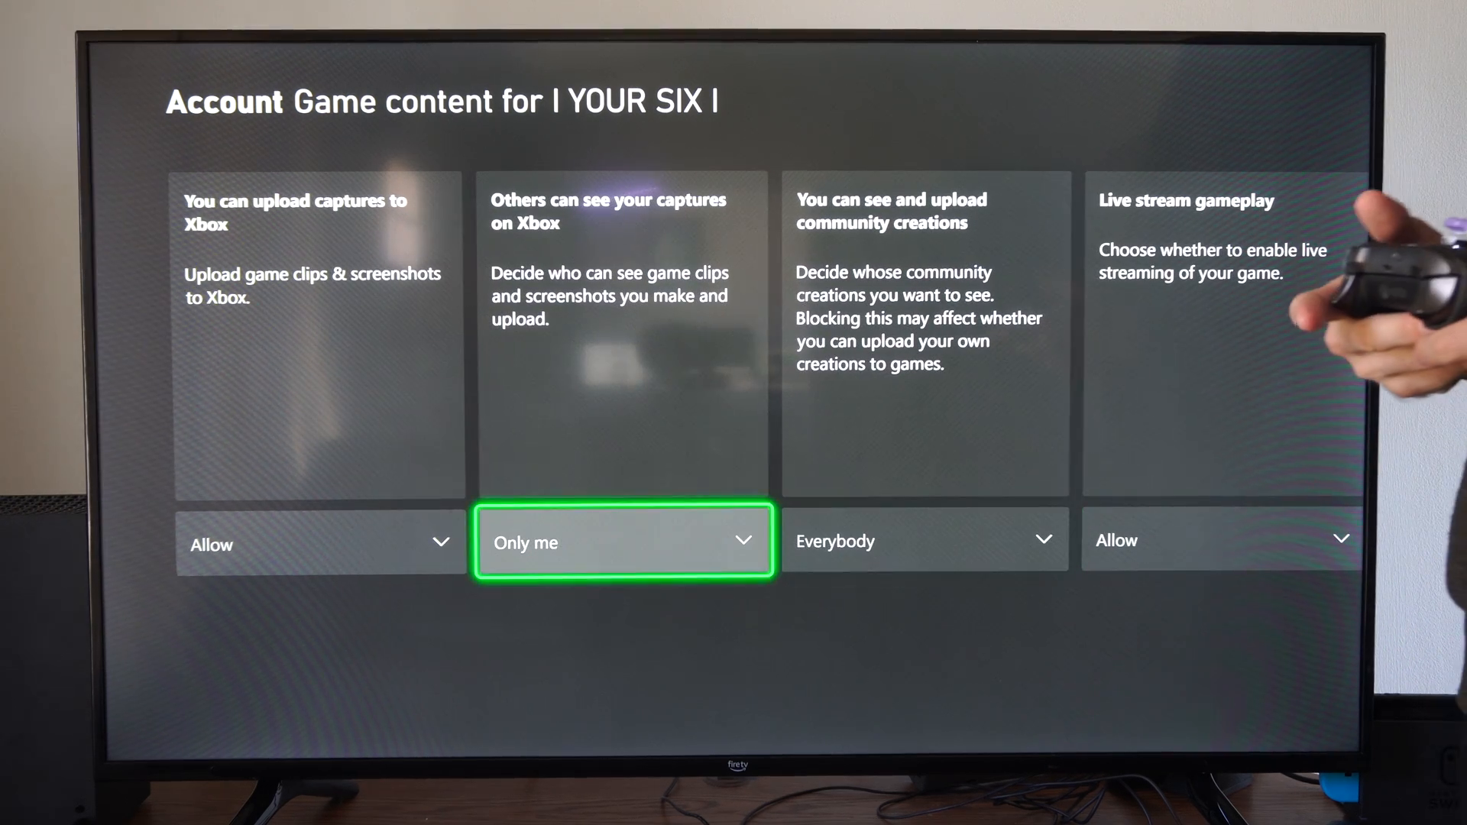
{"action": "key", "text": "Back"}
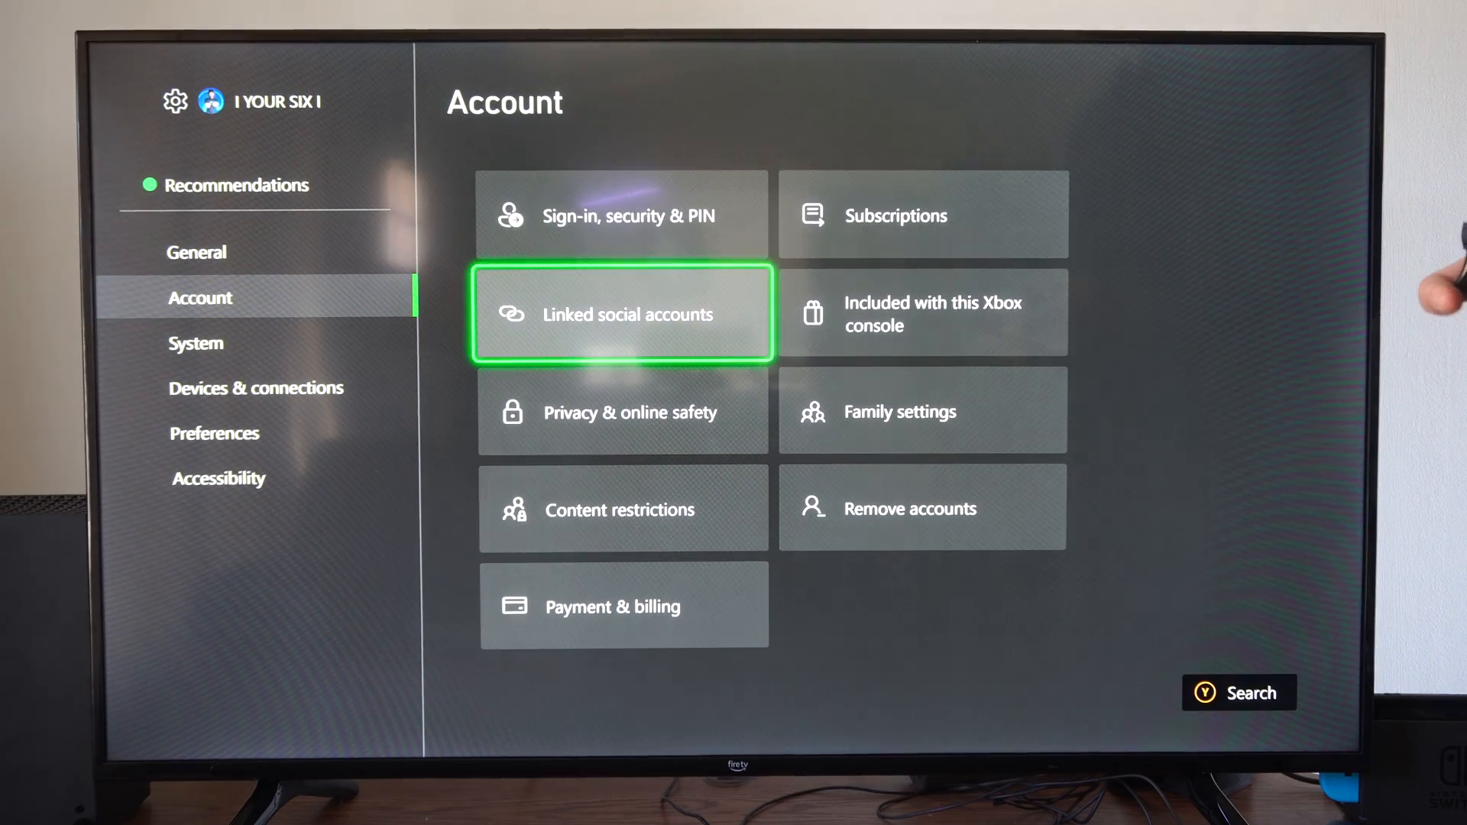
- Show the linked social accounts and move to the Twitch card's Unlink button
{"action": "left_click", "coordinate": [621, 313]}
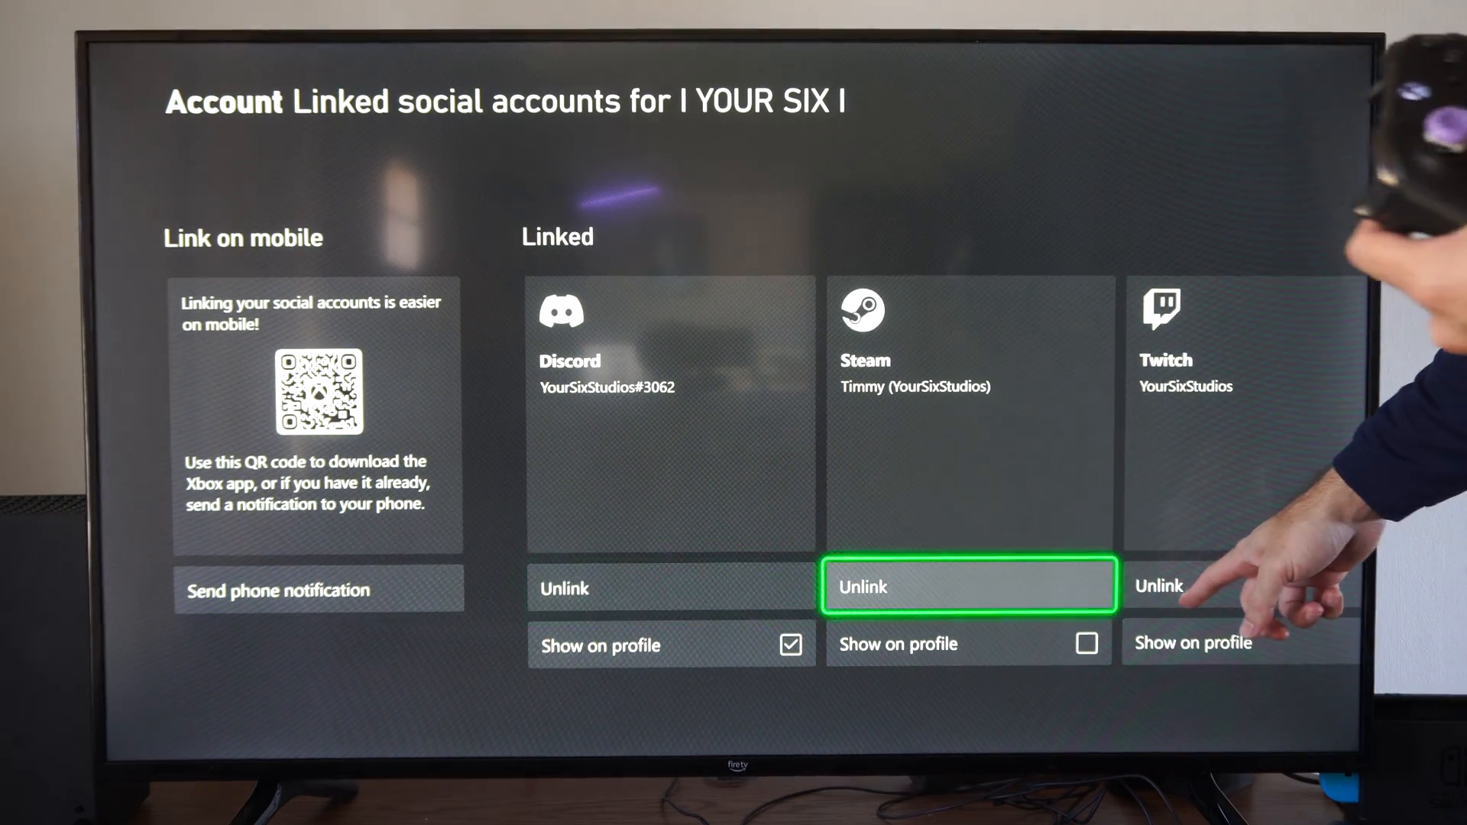
{"action": "scroll", "scroll_direction": "right", "scroll_amount": 3}
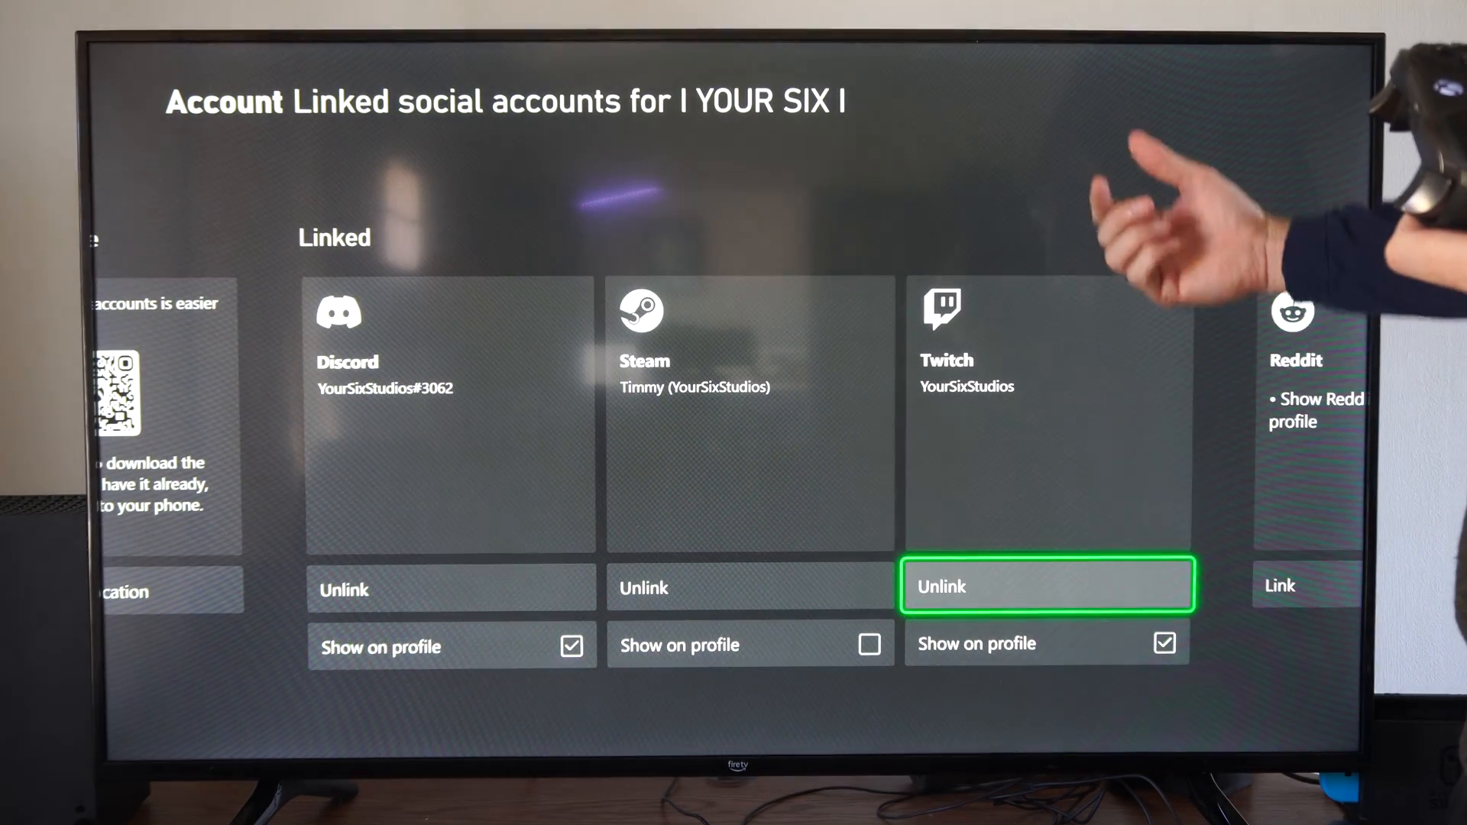